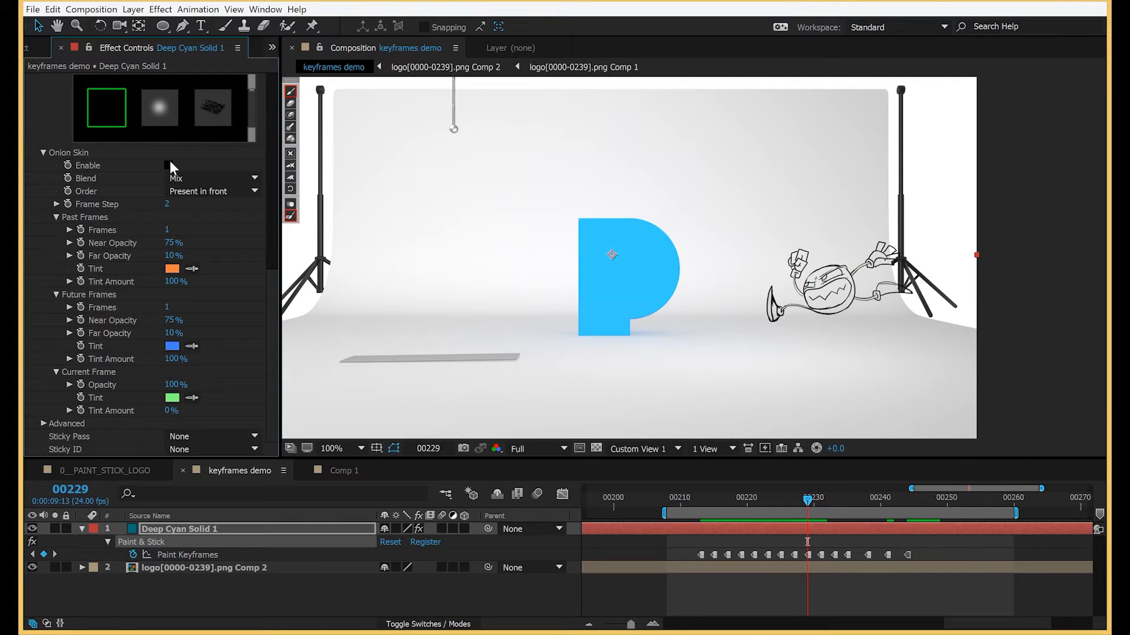
- Enable Onion Skin on the character drawing with Past Frames 4 and Future Frames 4
click(169, 165)
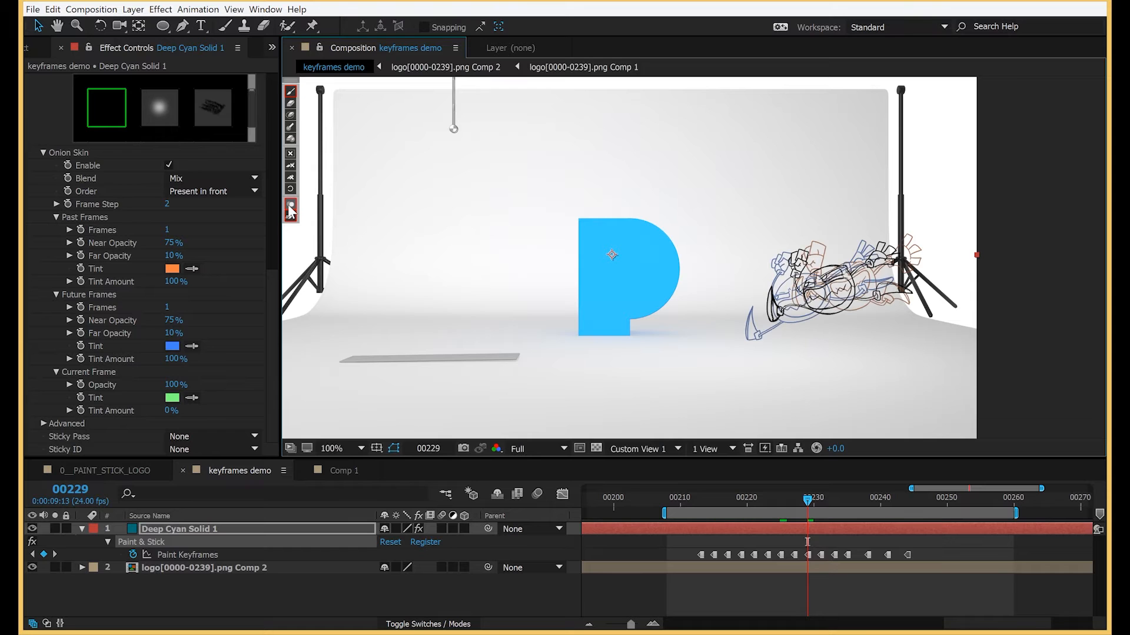
click(177, 230)
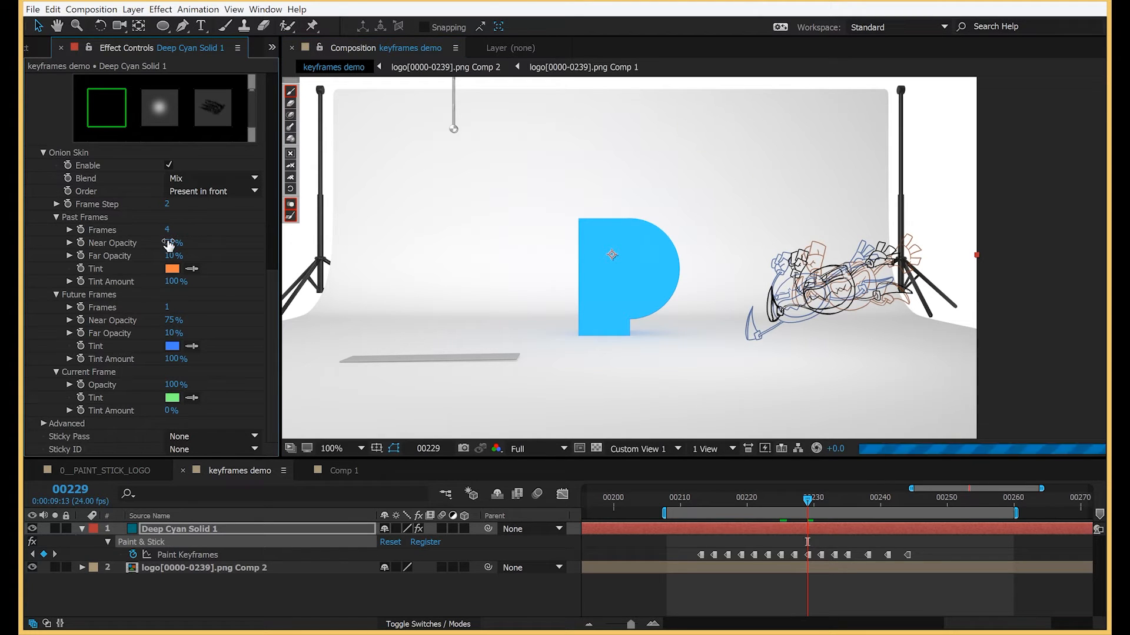
click(166, 307)
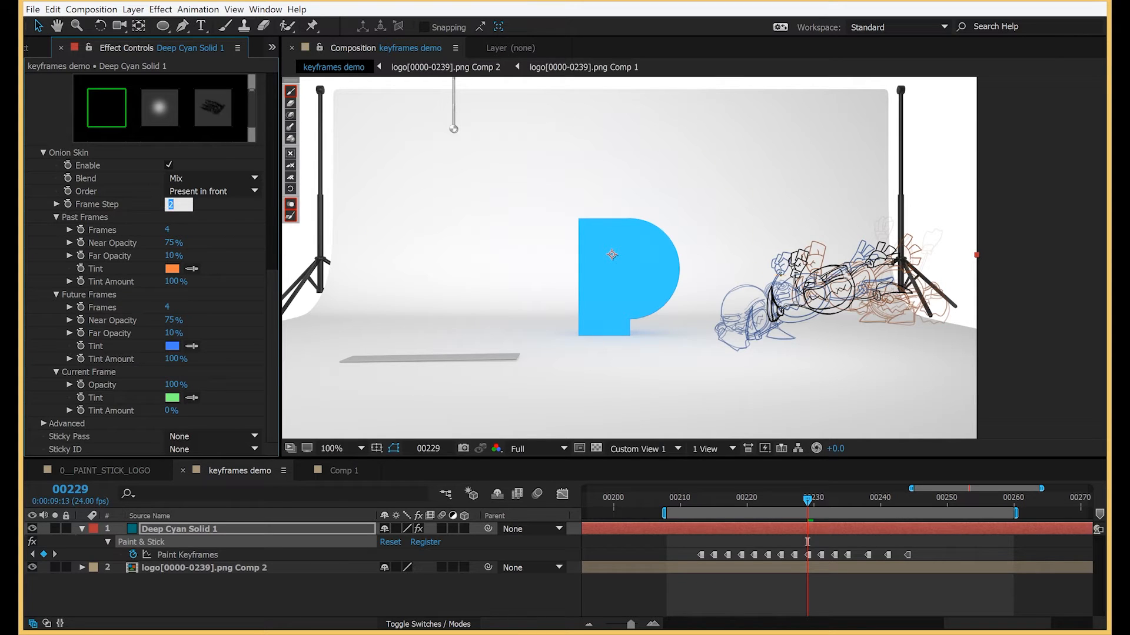
- Set Past Frames Tint to pink and Current Frame Tint Amount to 100% green
text(4)
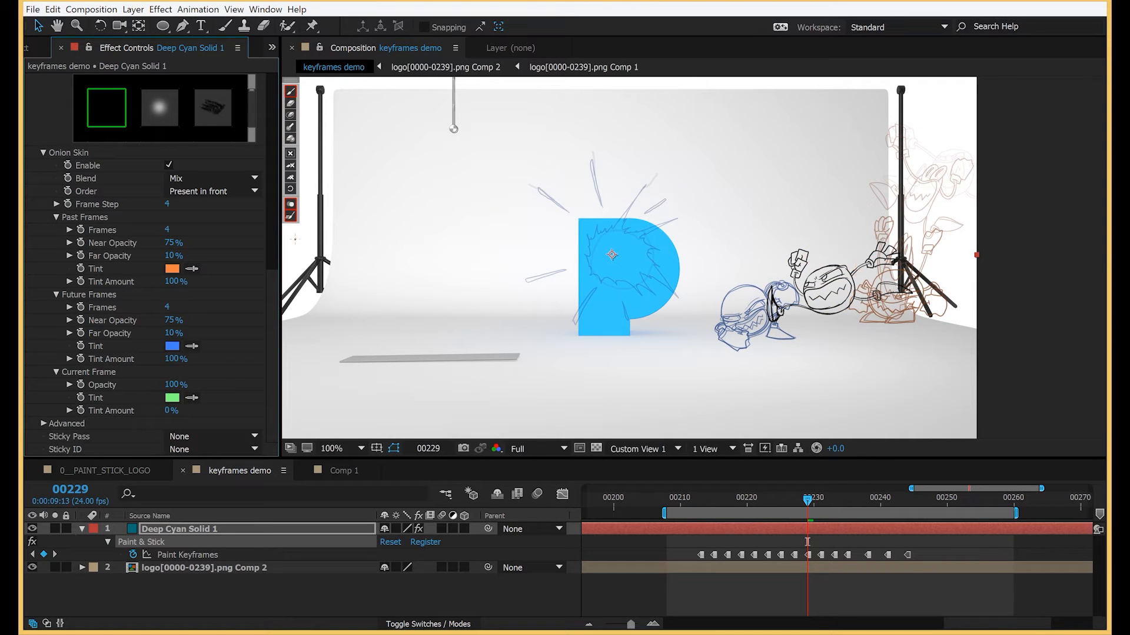
click(172, 268)
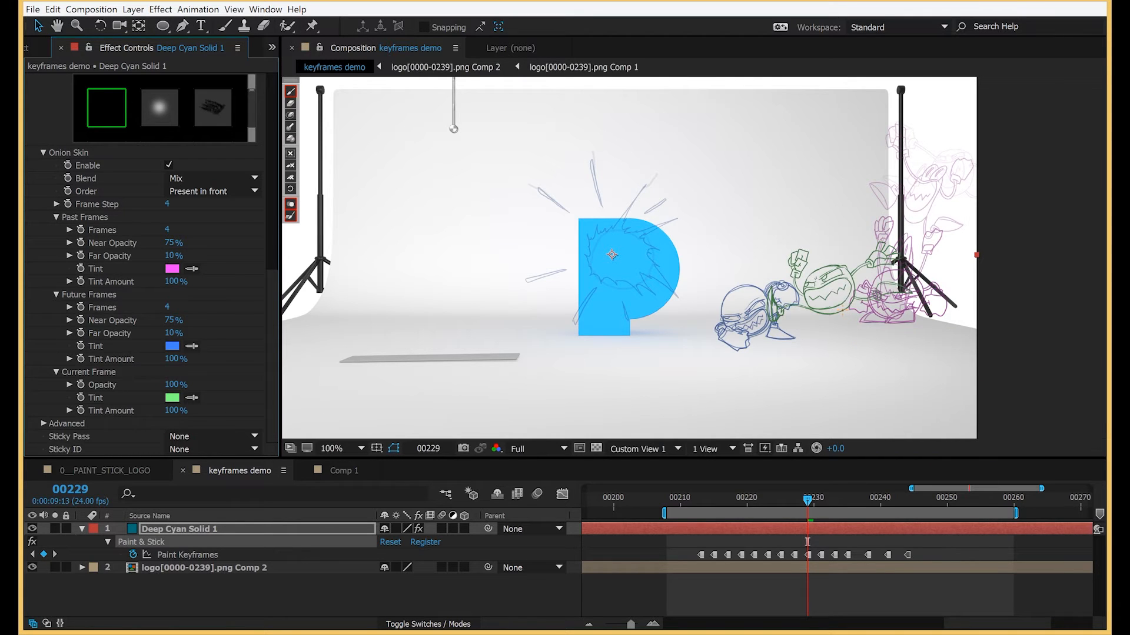
- Switch to Comp 1 showing the red circle with brown past and blue future copies
click(344, 470)
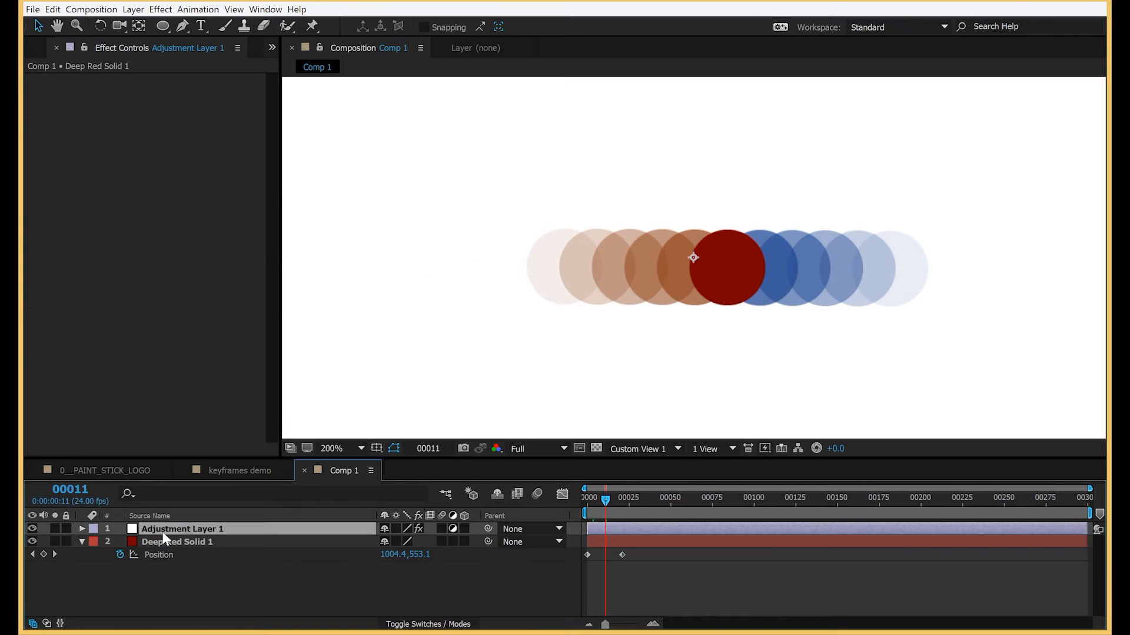
- On Adjustment Layer 1, change Onion Skin Blend from Mix to Obscure
click(181, 528)
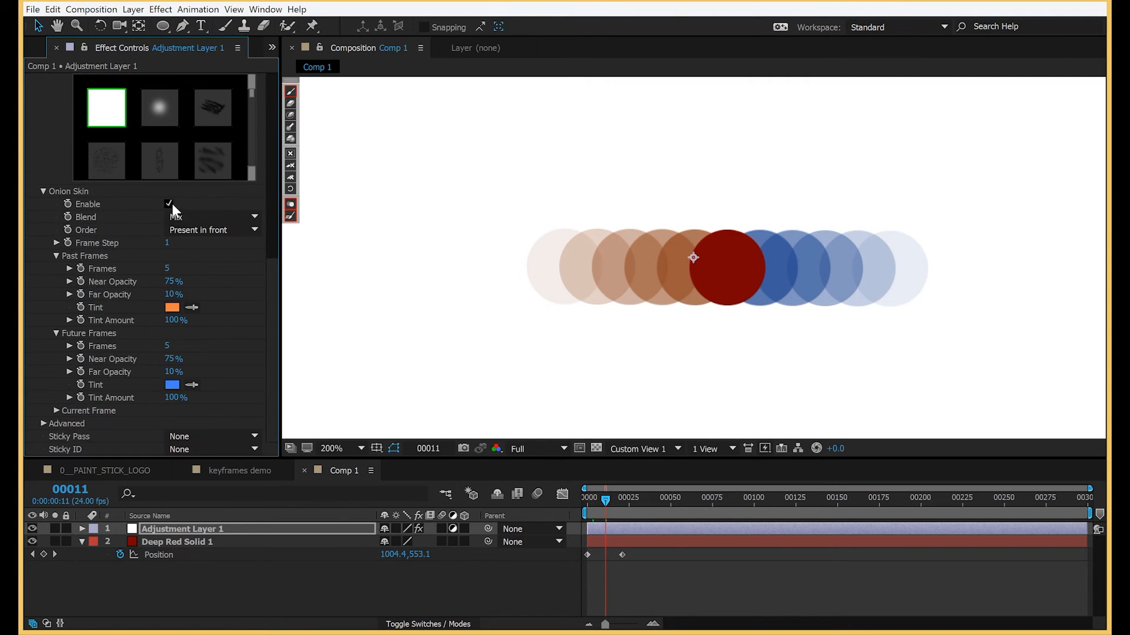
click(213, 216)
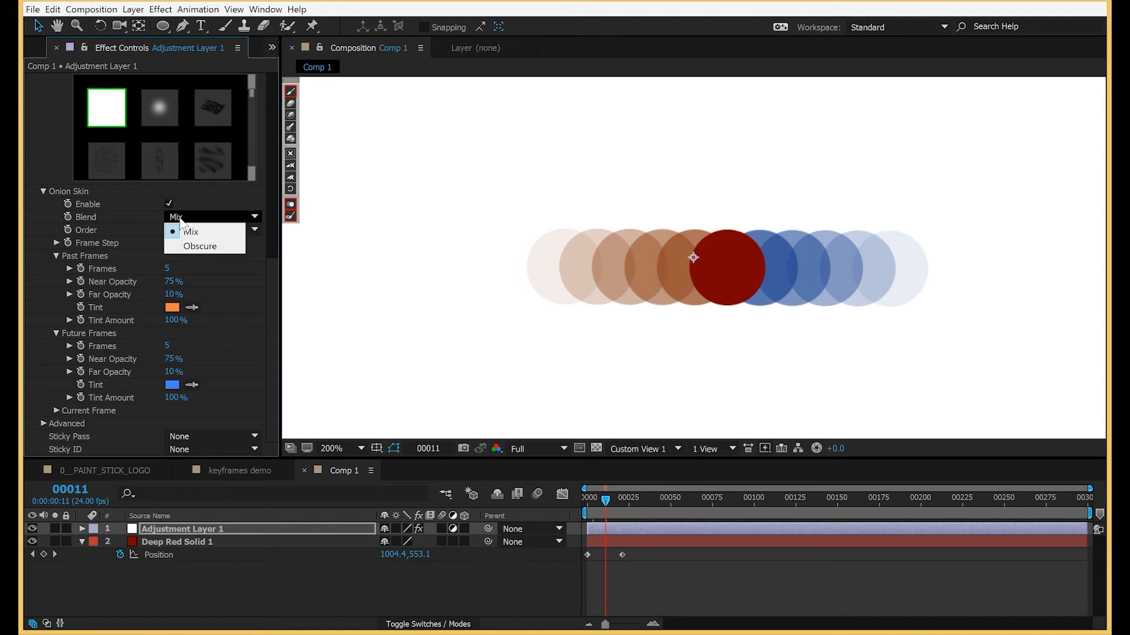
mouse_move(200, 246)
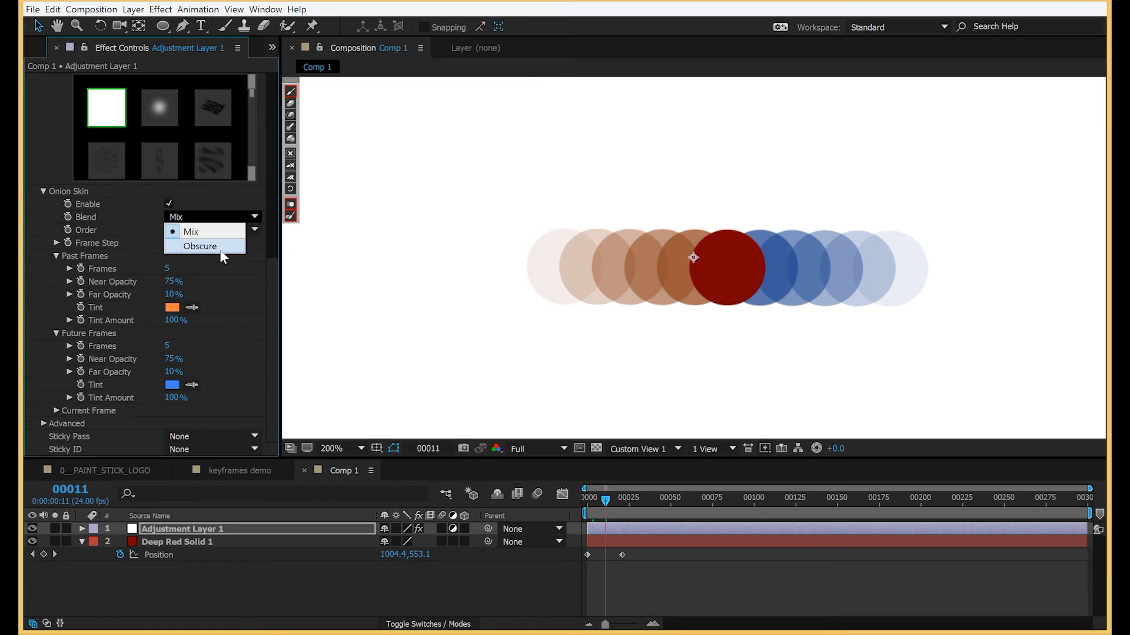
click(200, 246)
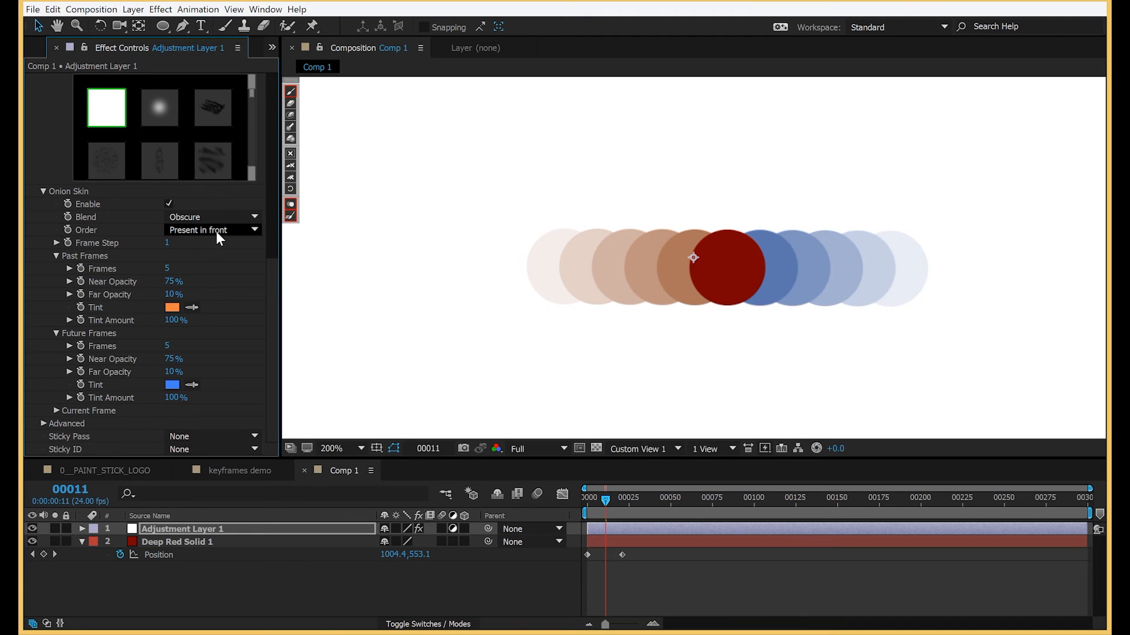
- Set Onion Skin Order to Chronological so future blue copies overlap the red circle
click(212, 230)
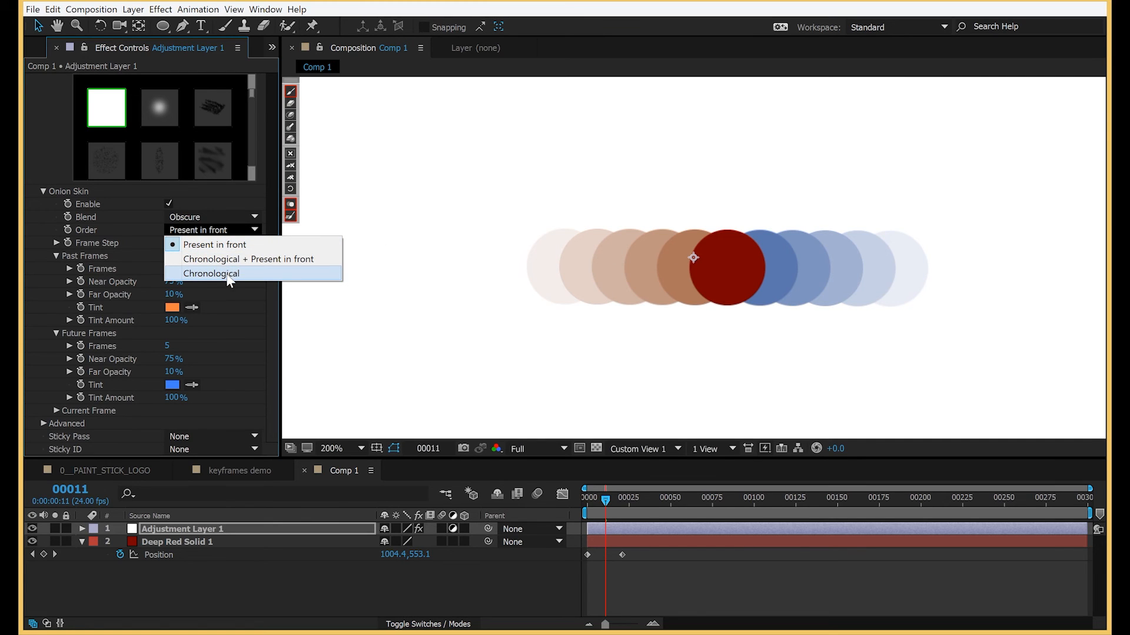
click(211, 273)
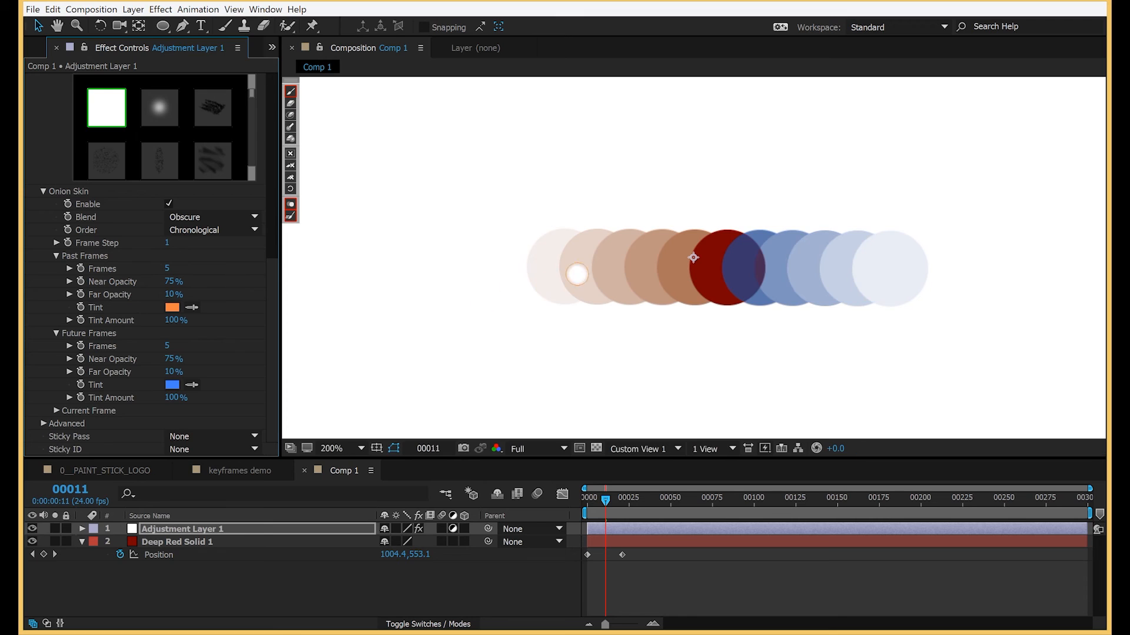